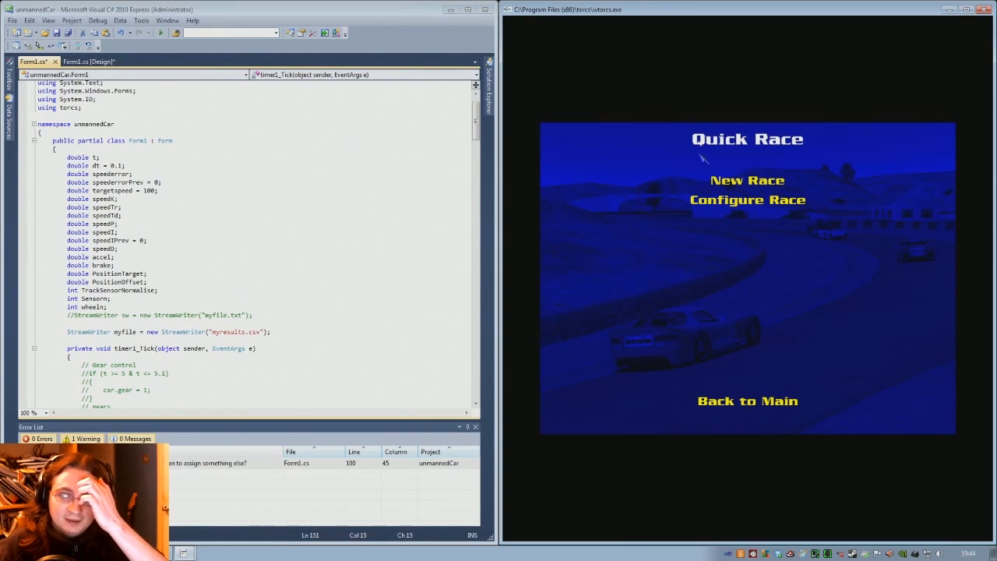
mouse_move(361, 174)
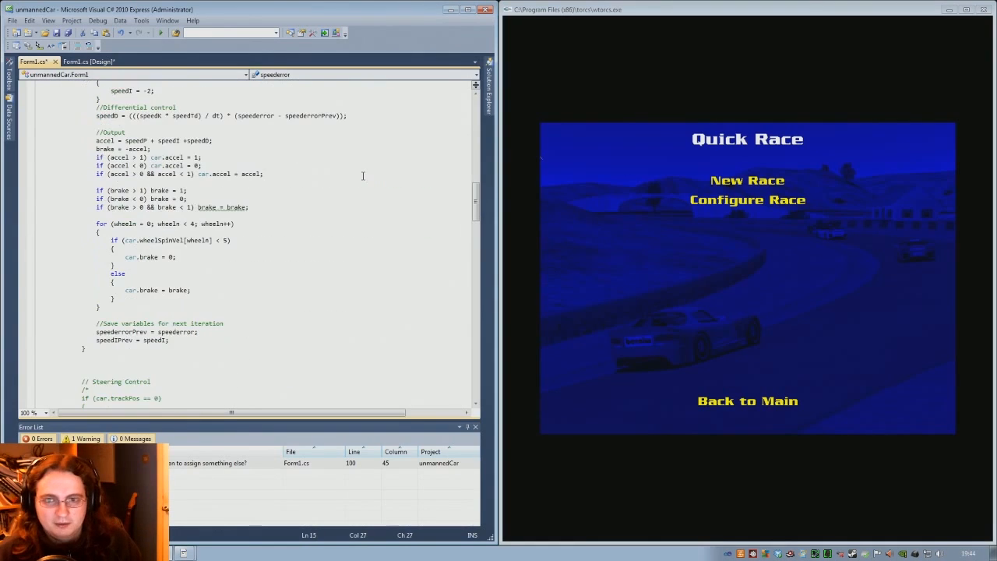
Review the driver code, then bring up the Form1.cs [Design] layout view
scroll("up", 3)
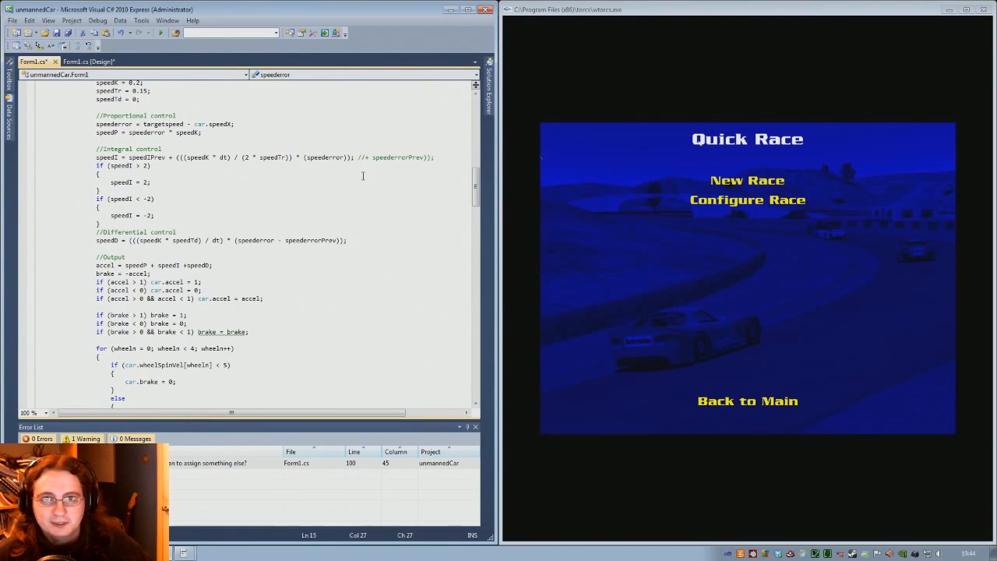
scroll("down", 3)
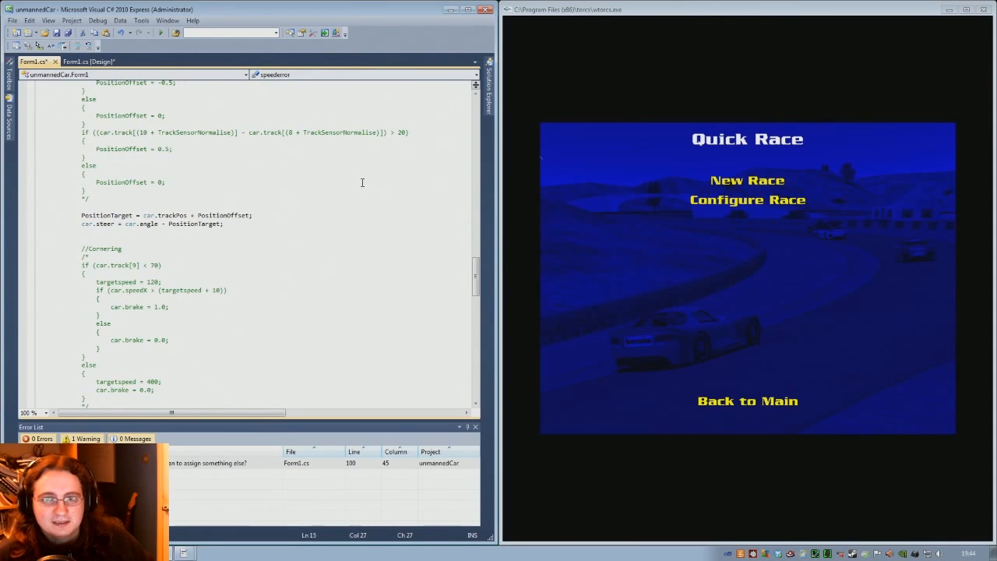
scroll("up", 3)
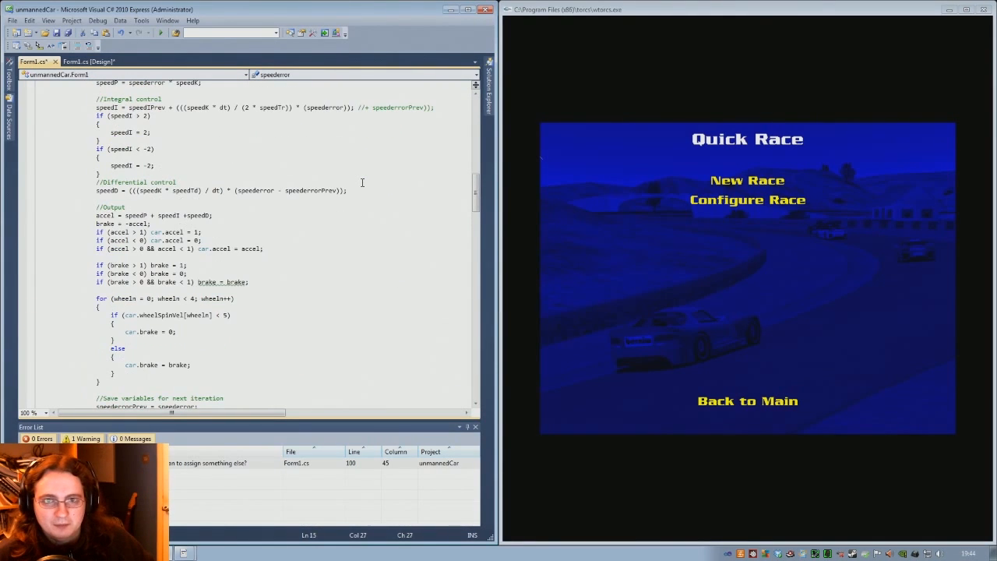
scroll("up", 3)
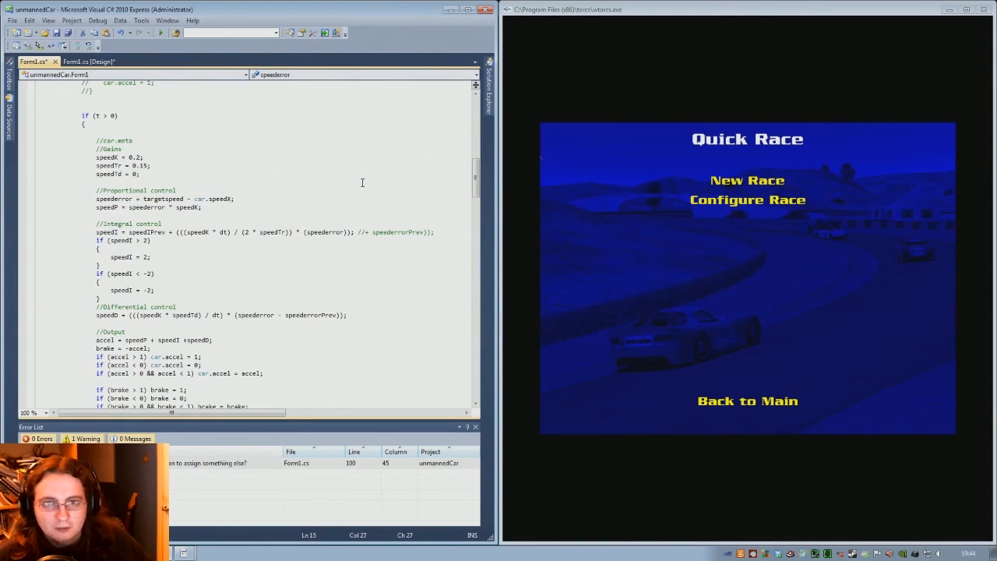
scroll("up", 3)
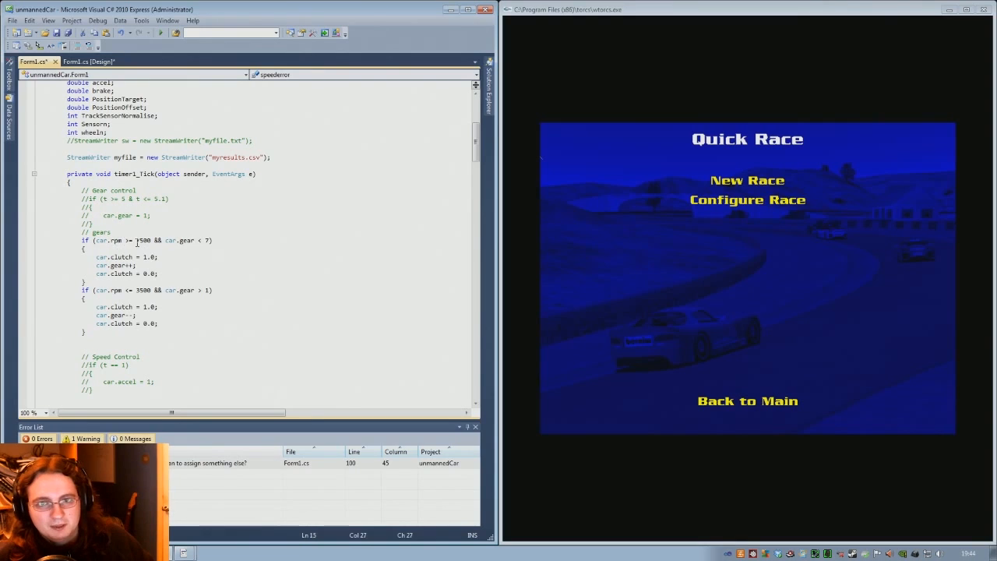
mouse_move(140, 240)
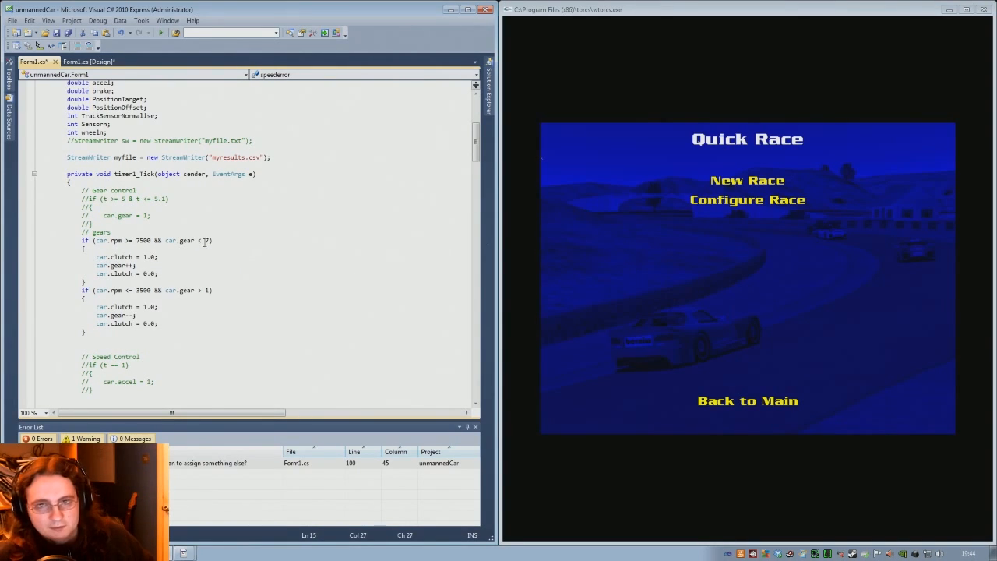
mouse_move(148, 257)
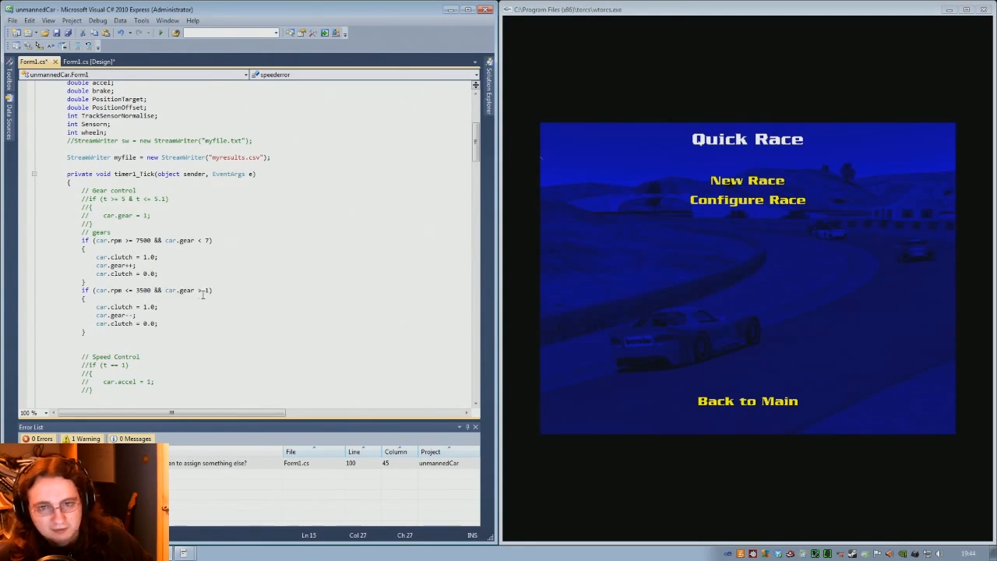
mouse_move(143, 290)
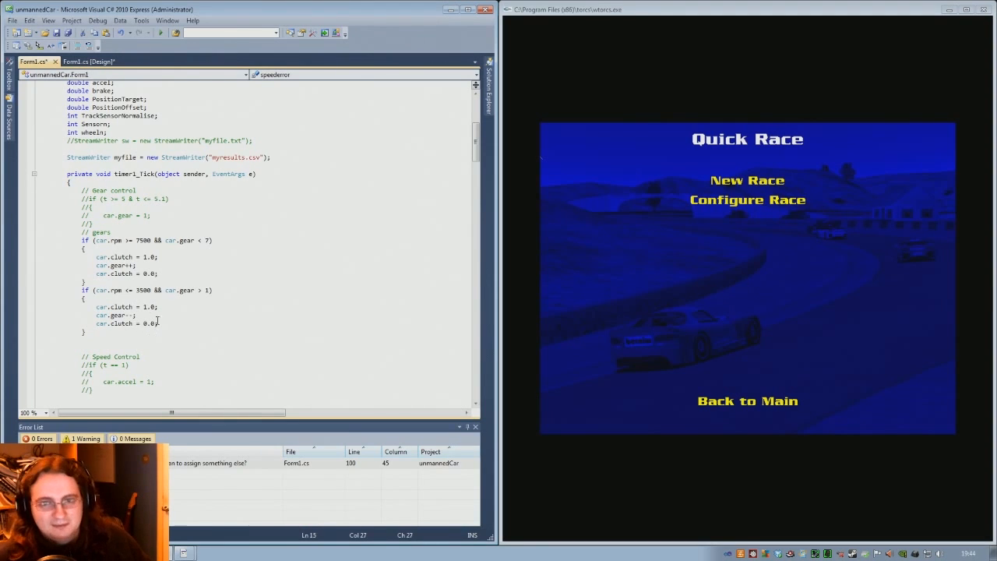
scroll("down", 3)
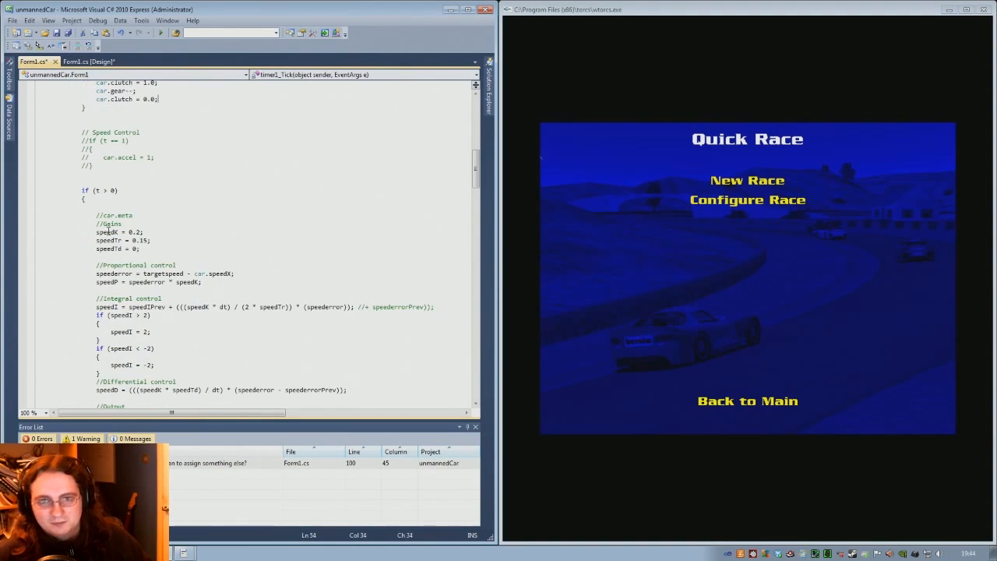
scroll("down", 3)
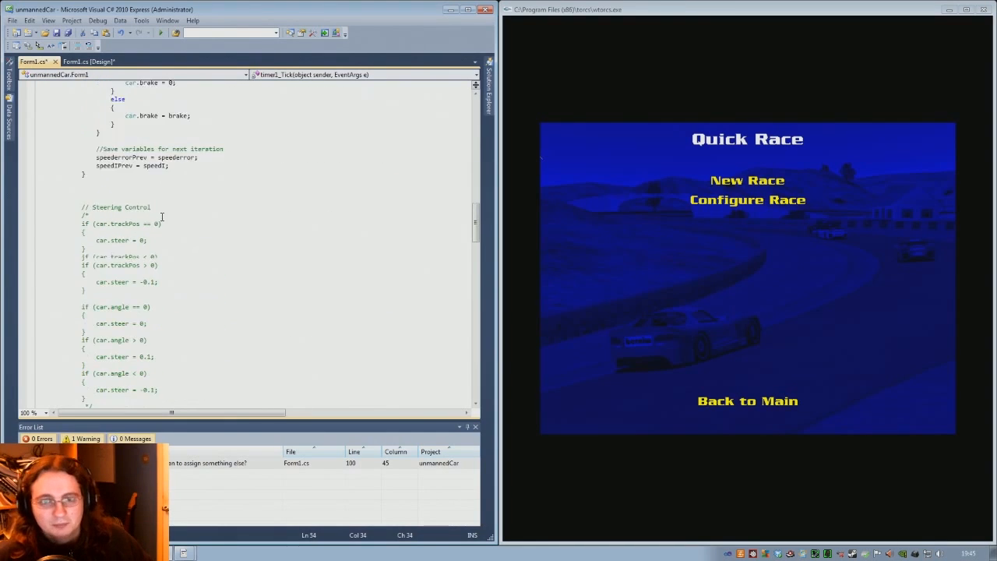
scroll("up", 3)
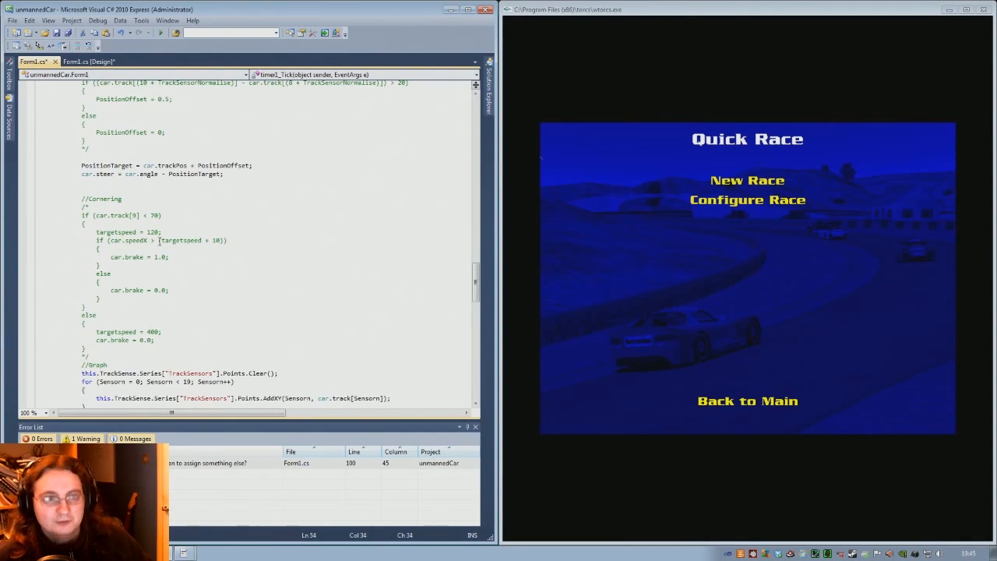
scroll("up", 3)
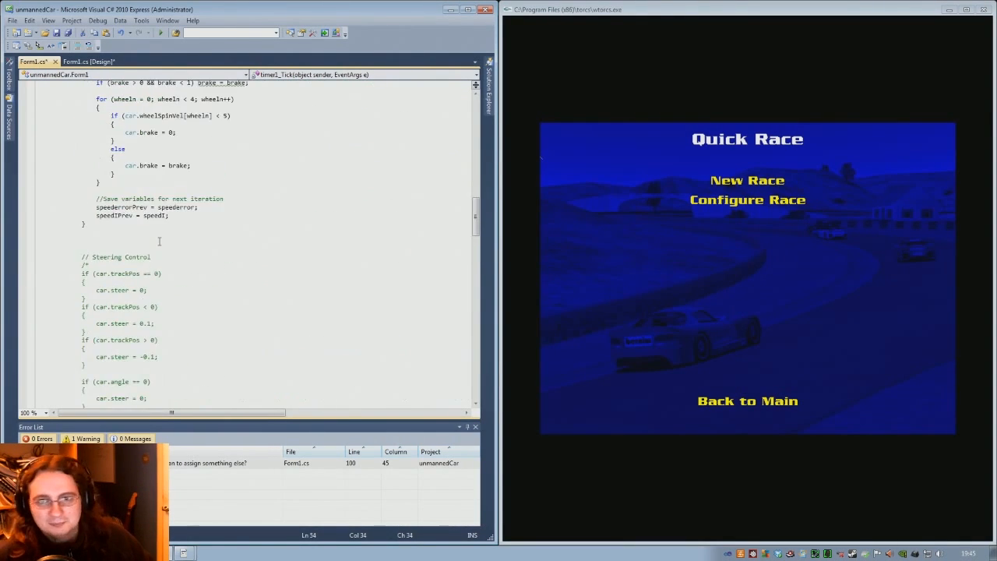
scroll("up", 3)
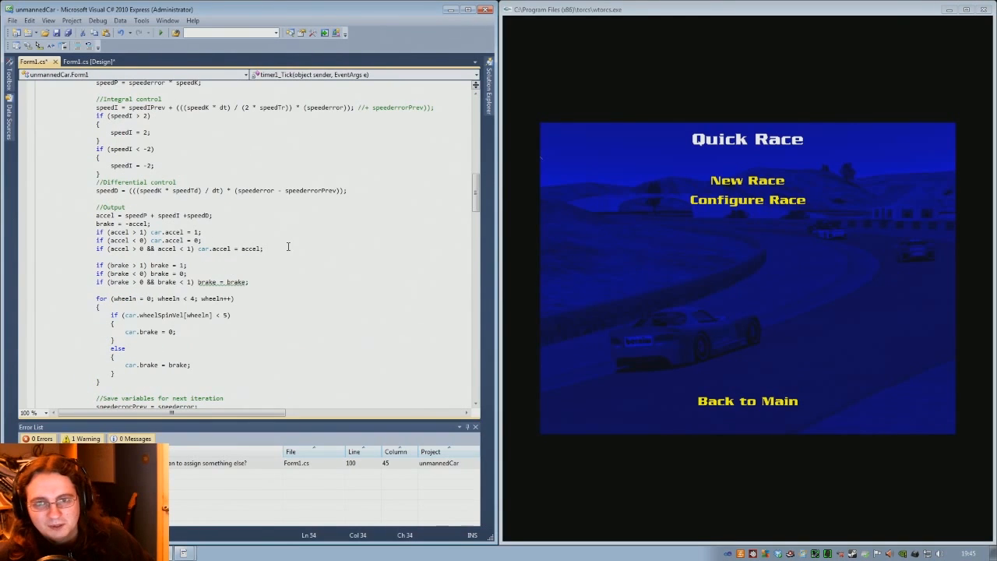
scroll("up", 3)
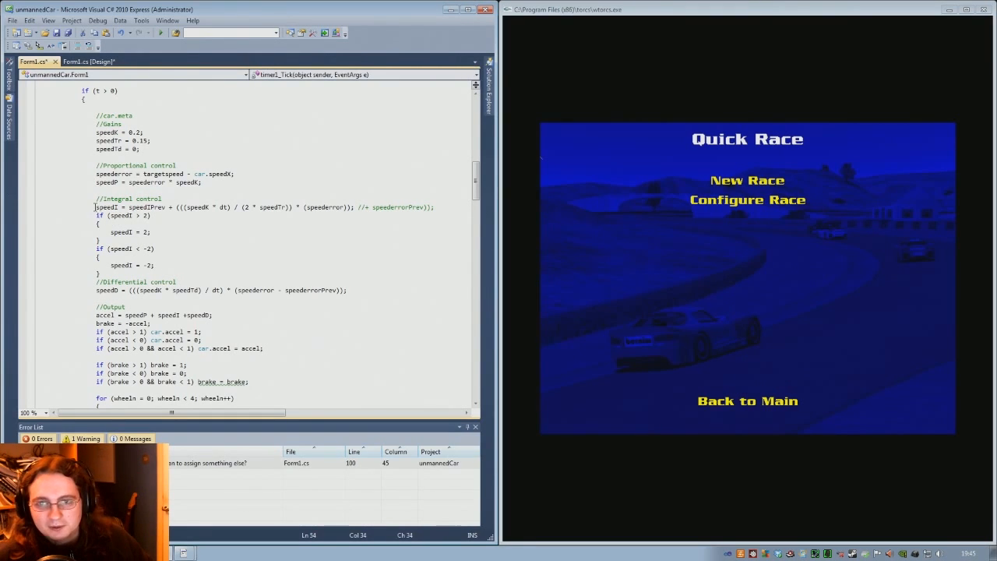
scroll("up", 3)
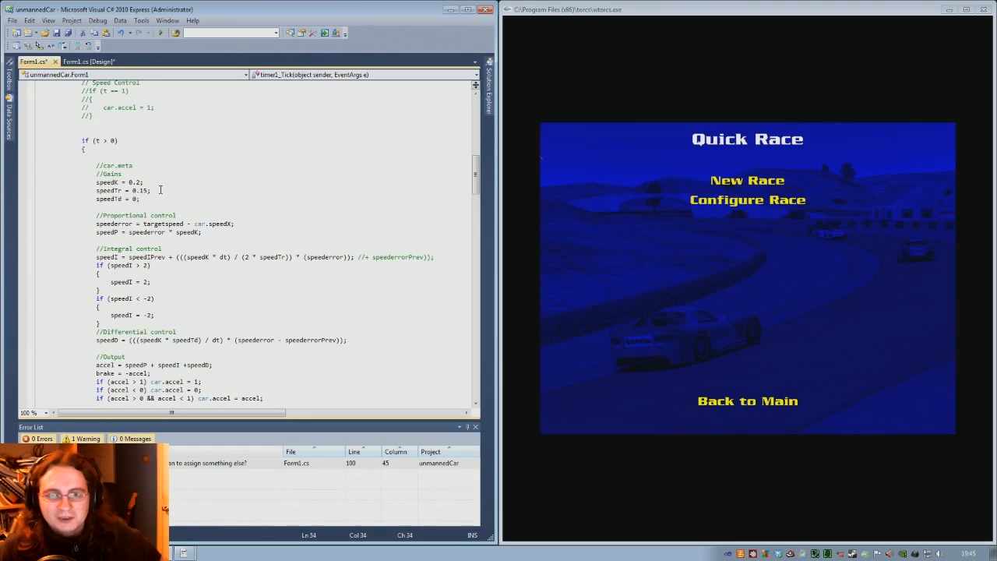
scroll("down", 3)
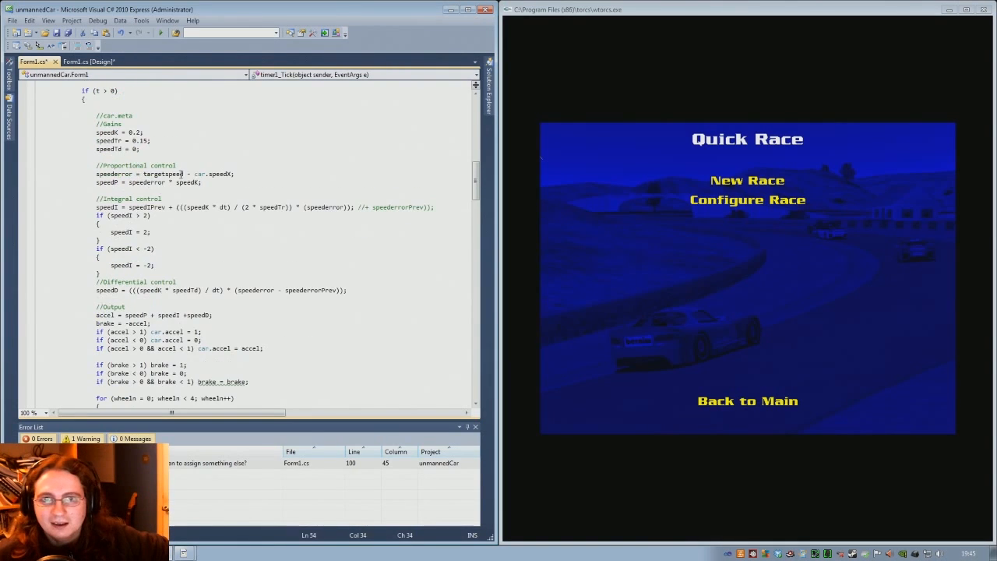
scroll("down", 3)
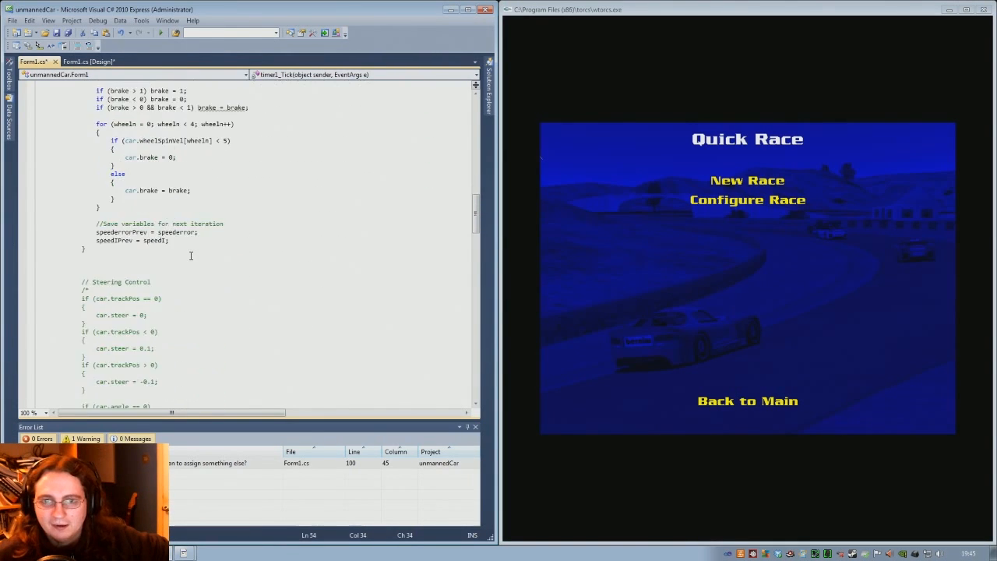
scroll("down", 3)
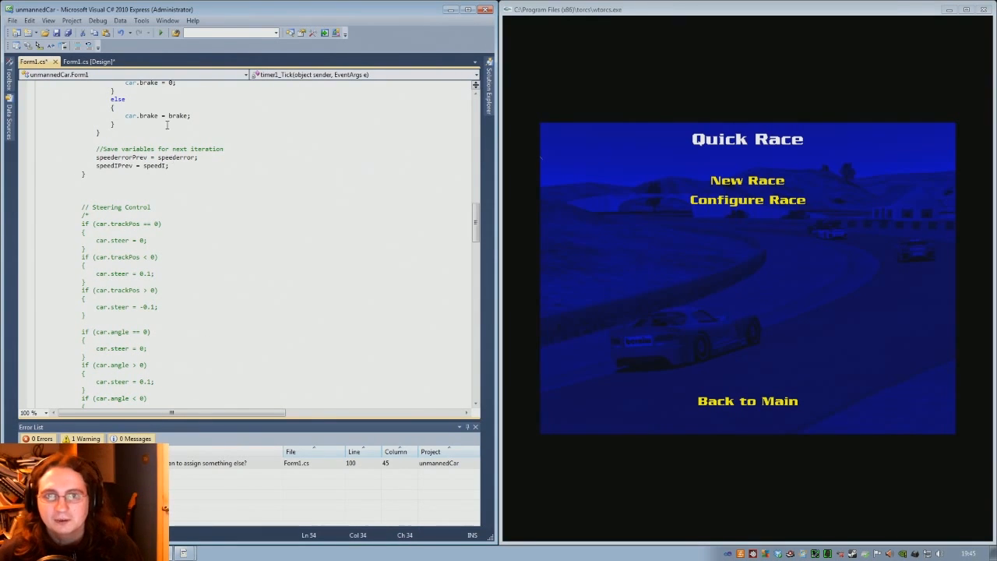
left_click(87, 62)
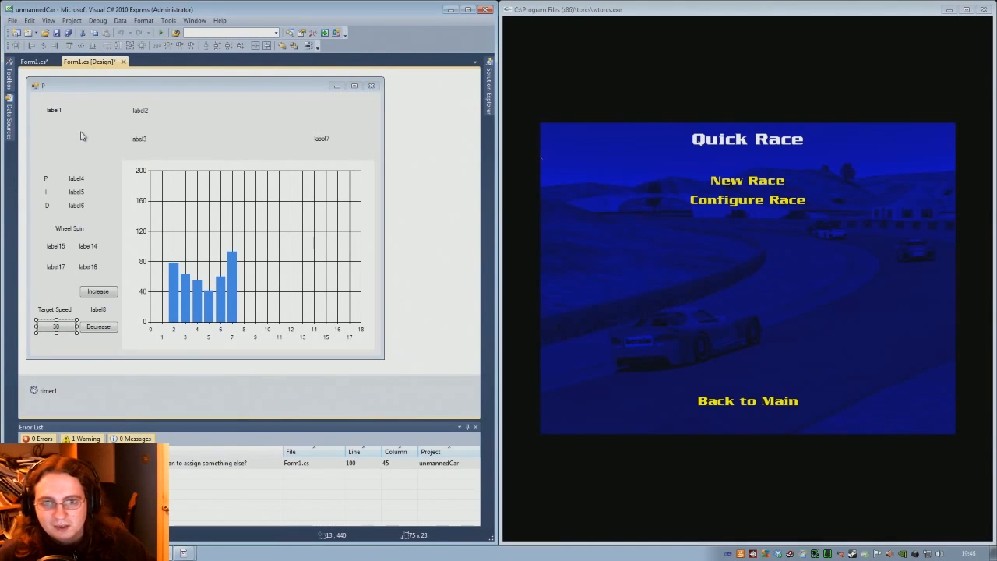
mouse_move(90, 312)
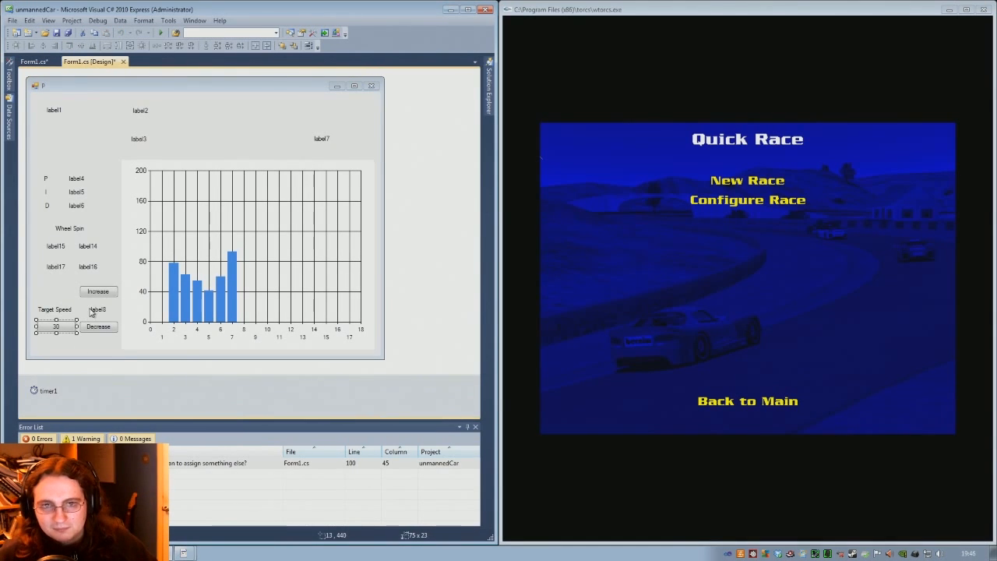
mouse_move(746, 181)
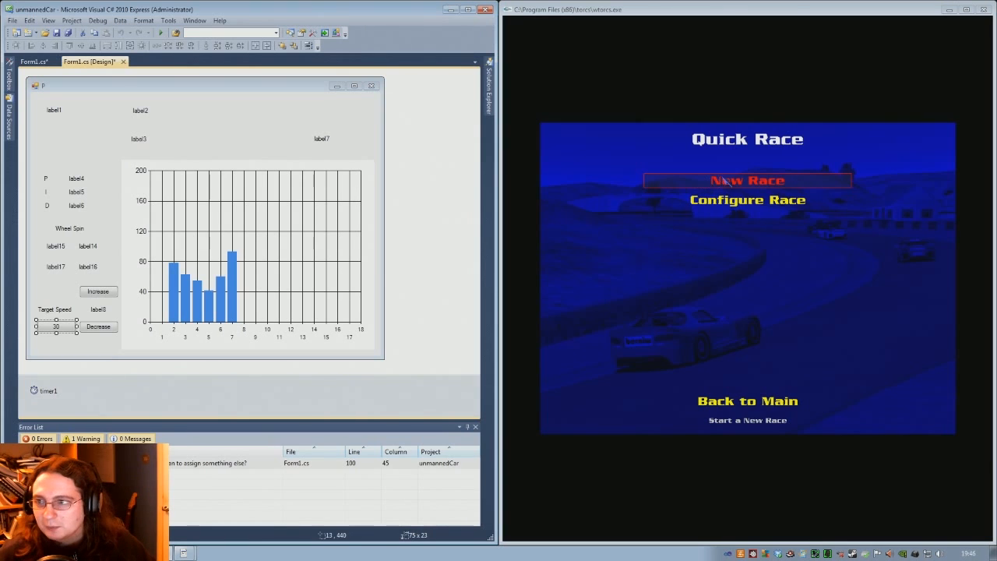
Start a new quick race in TORCS and raise the form's Target Speed toward 160
left_click(748, 180)
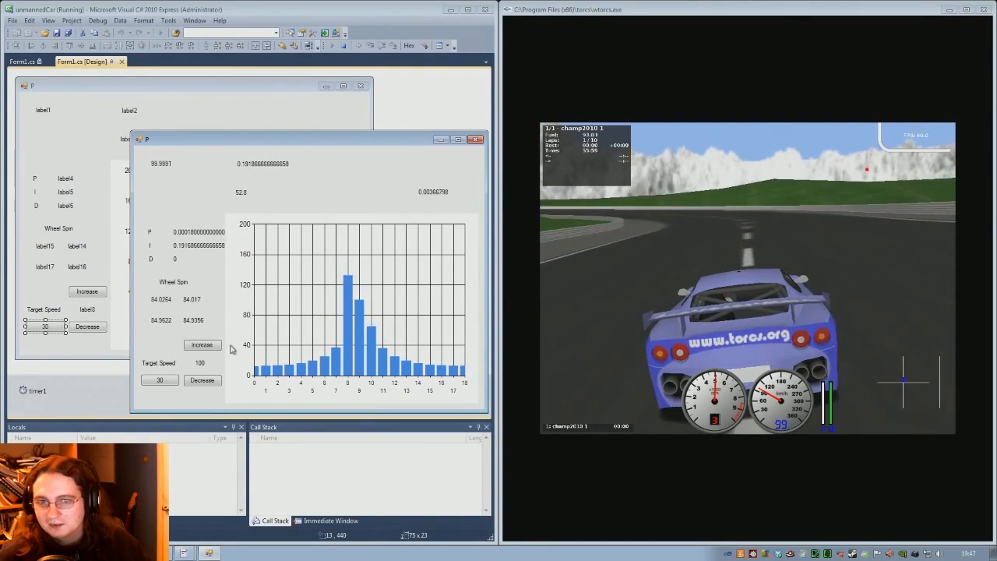
left_click(202, 345)
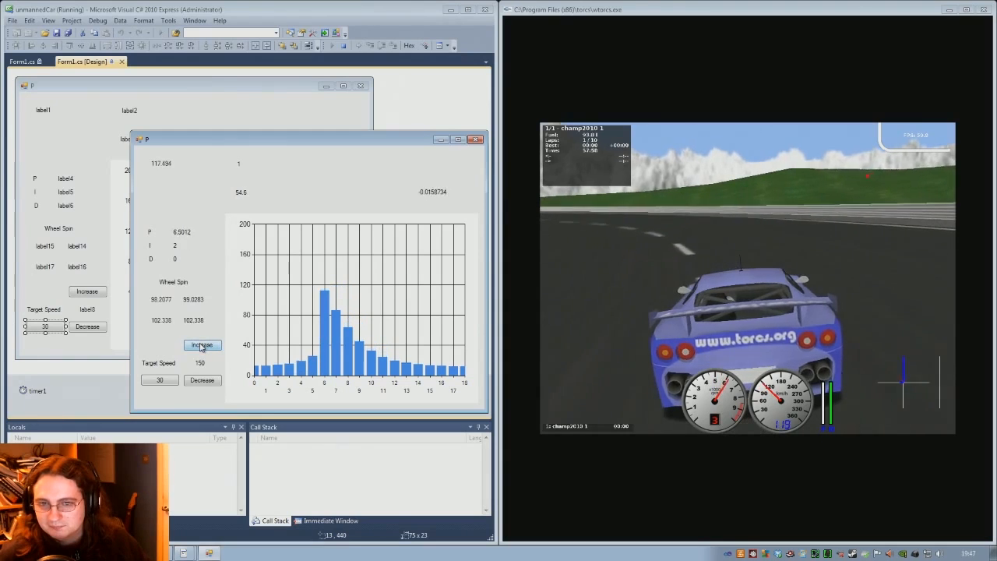
left_click(203, 346)
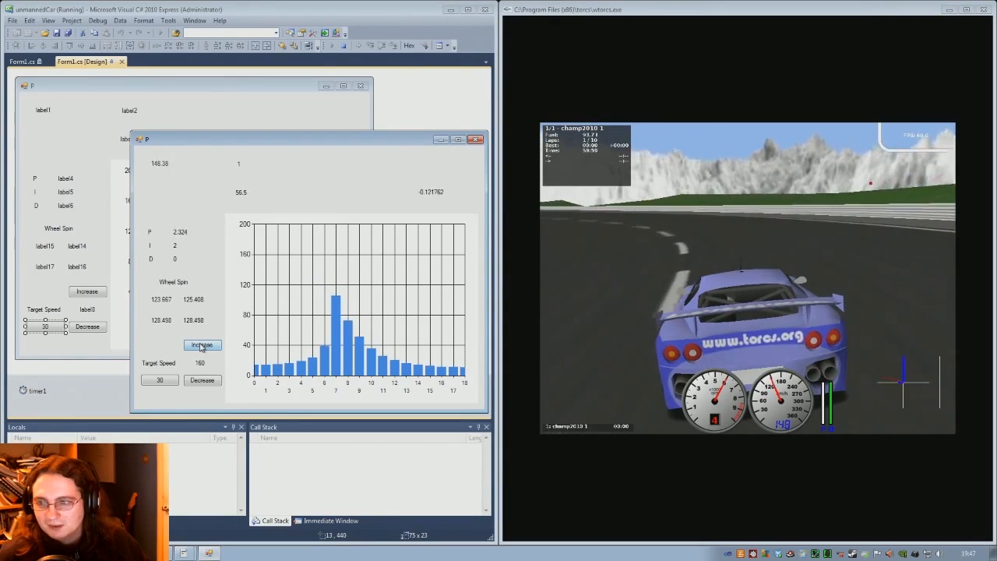
left_click(203, 346)
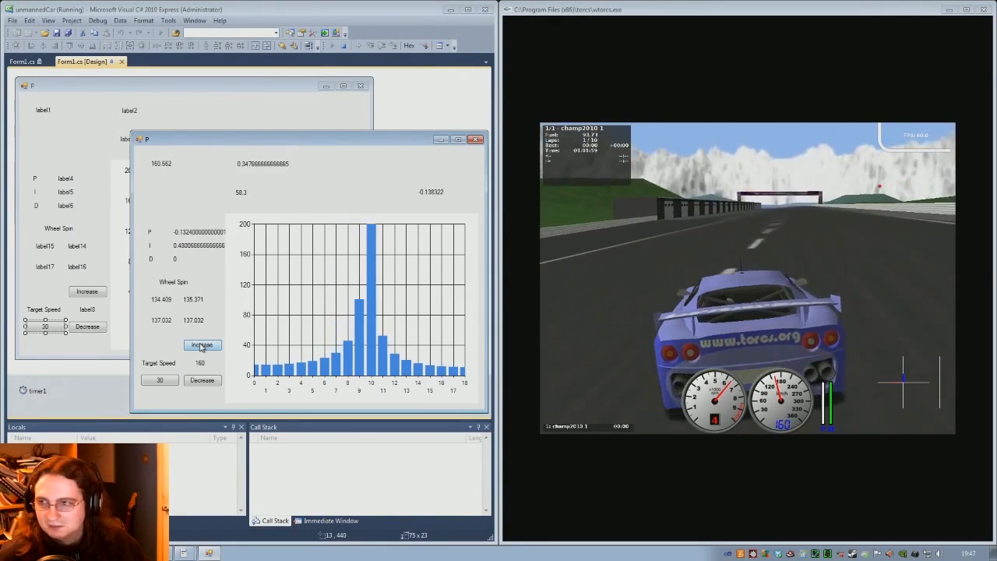
Raise the Target Speed five more times with Increase while the car races
left_click(203, 346)
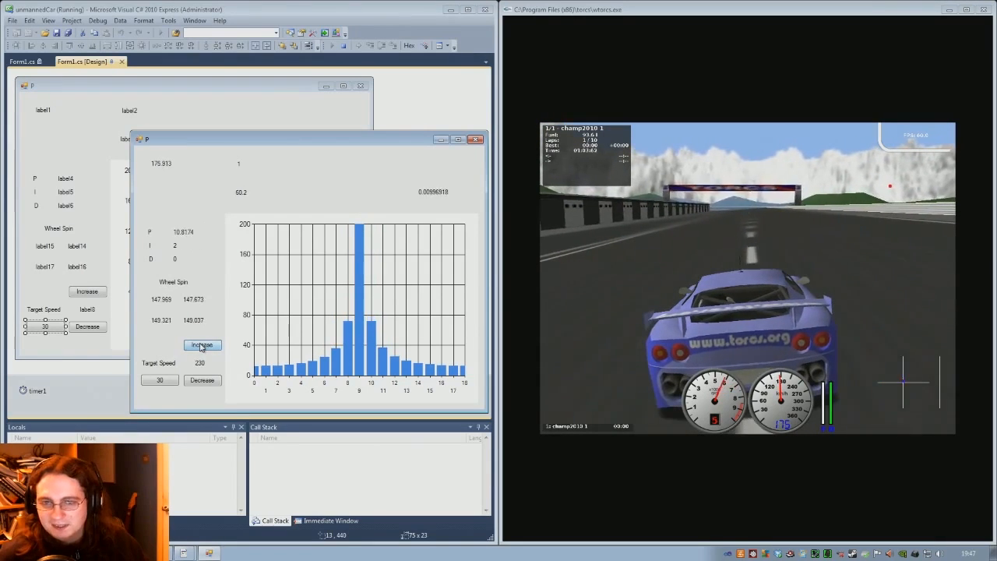
left_click(203, 344)
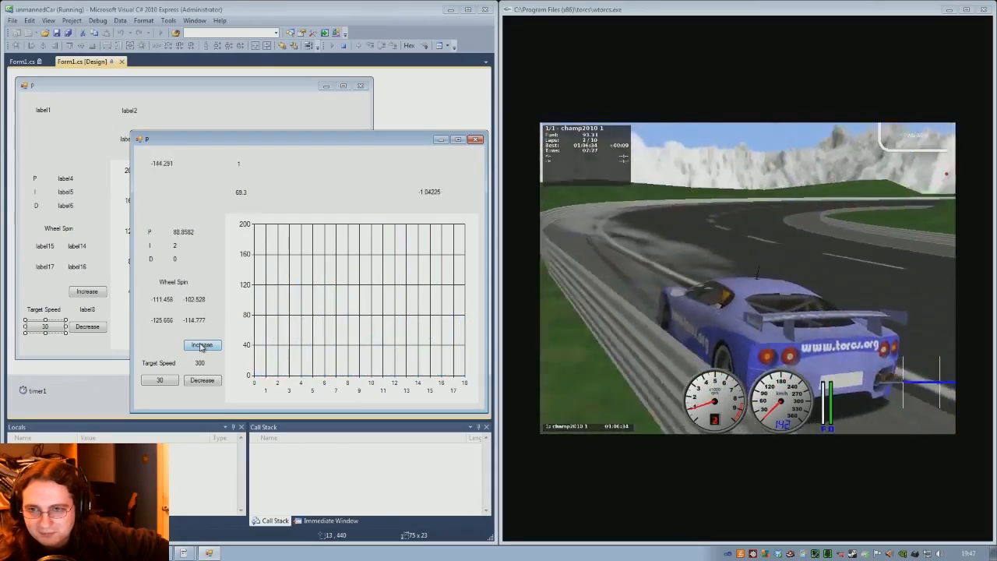
left_click(202, 346)
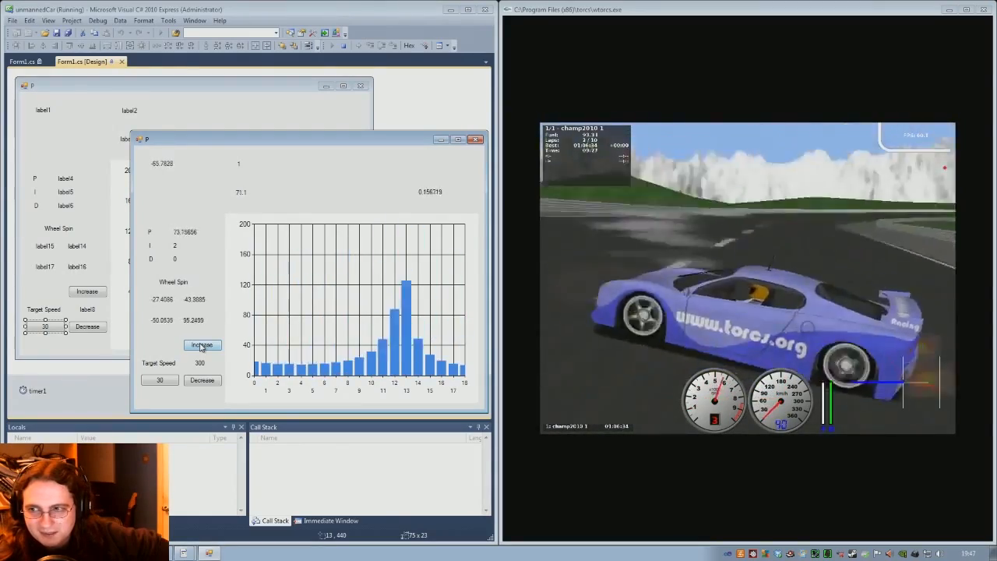
left_click(202, 346)
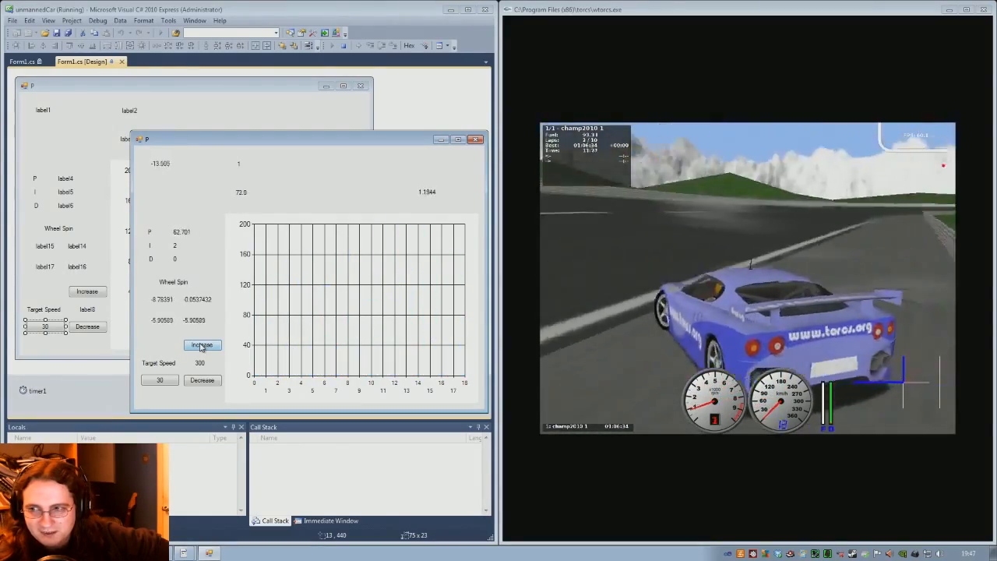
left_click(203, 346)
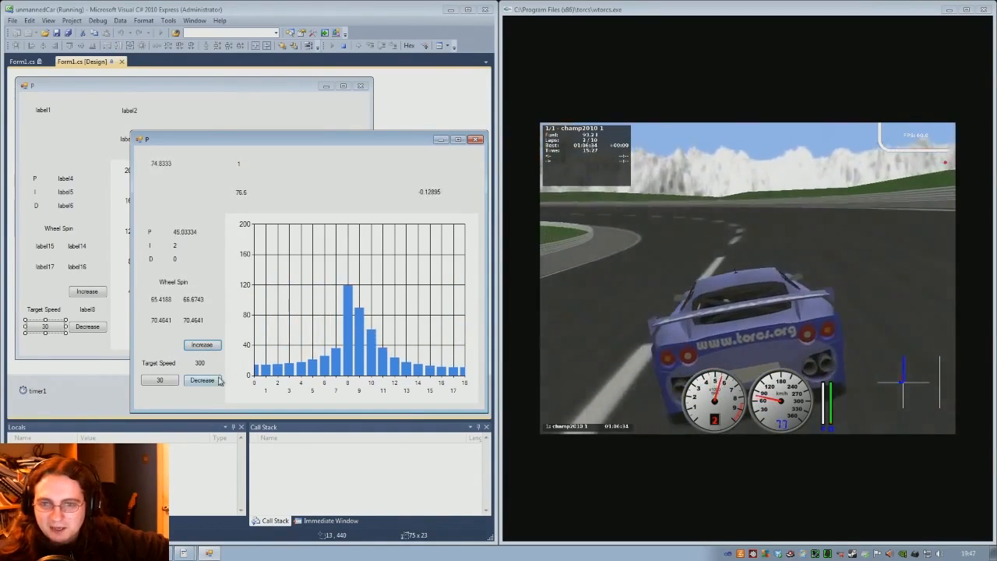
Lower the Target Speed twice, raise it twice, then set it to 30
left_click(203, 380)
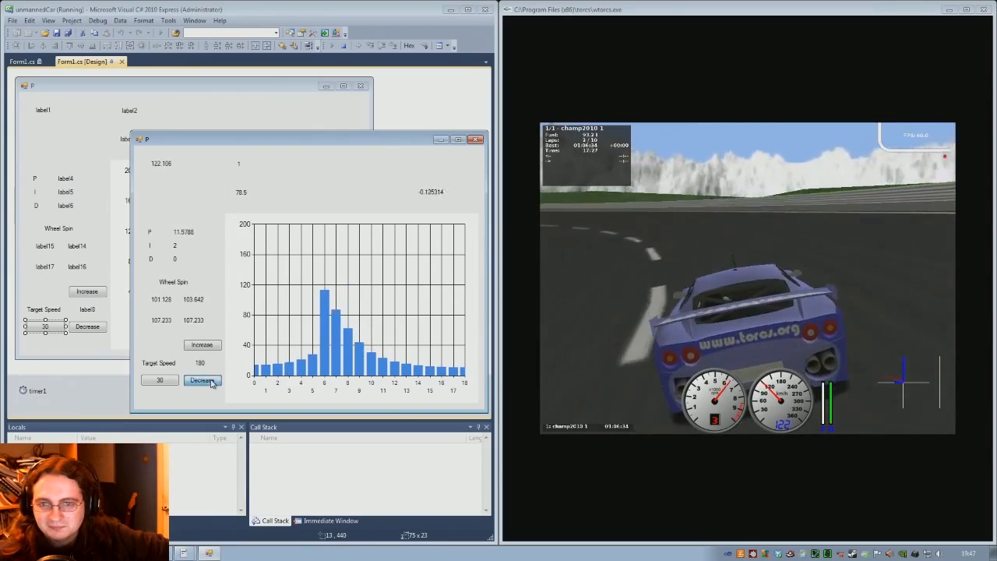
left_click(203, 380)
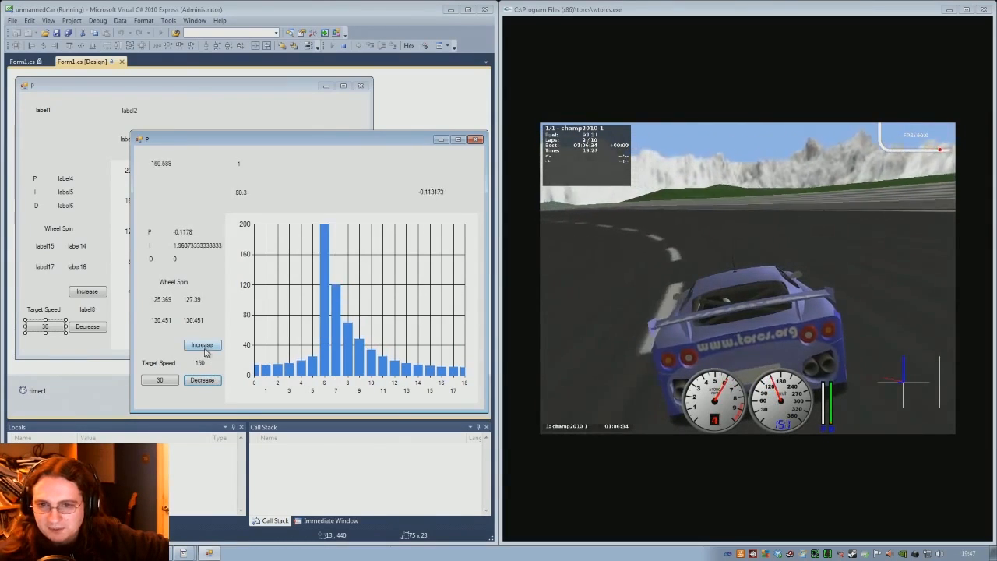
left_click(202, 346)
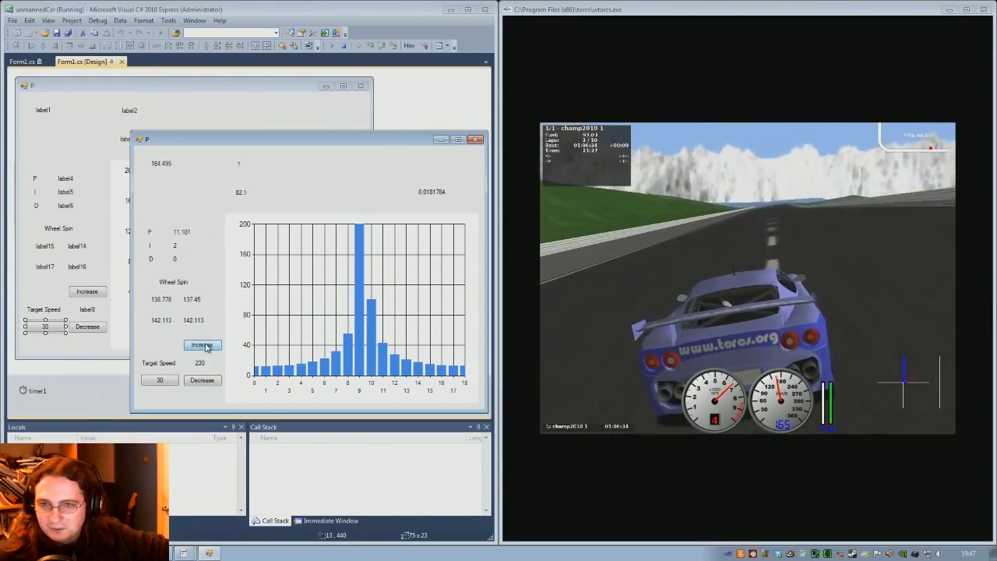
left_click(201, 346)
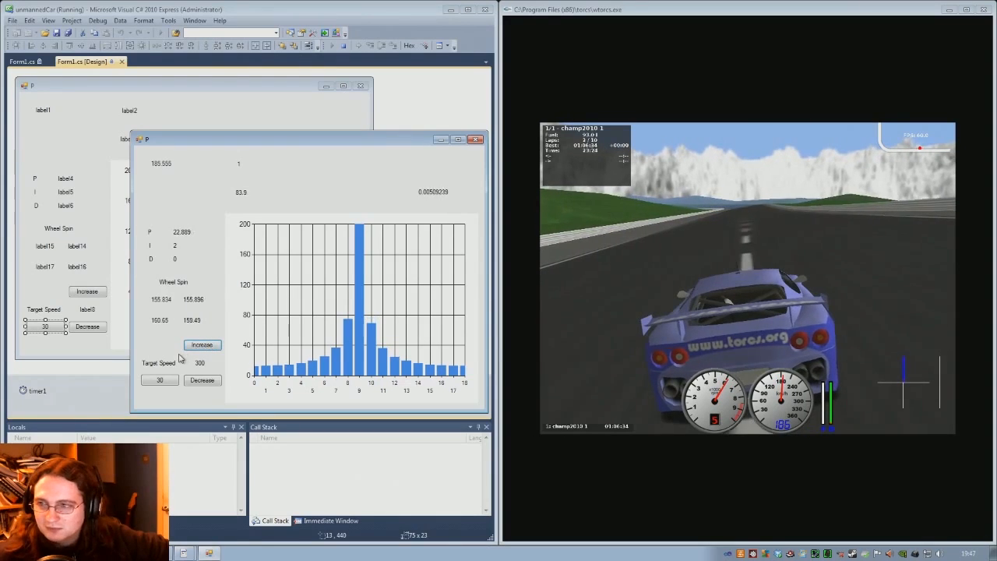
left_click(159, 380)
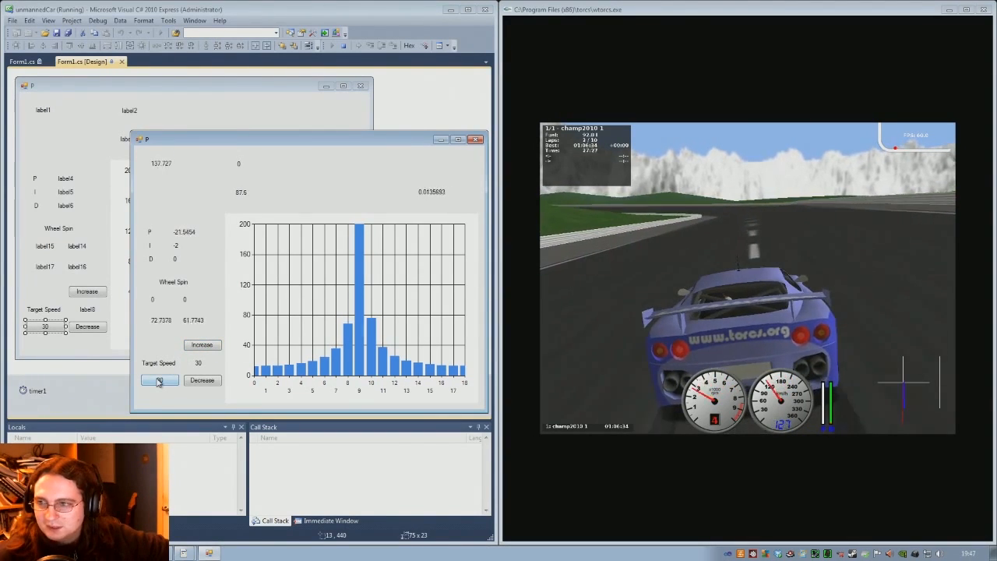
Hold Target Speed at 30, then Increase it three times back toward 160
left_click(159, 380)
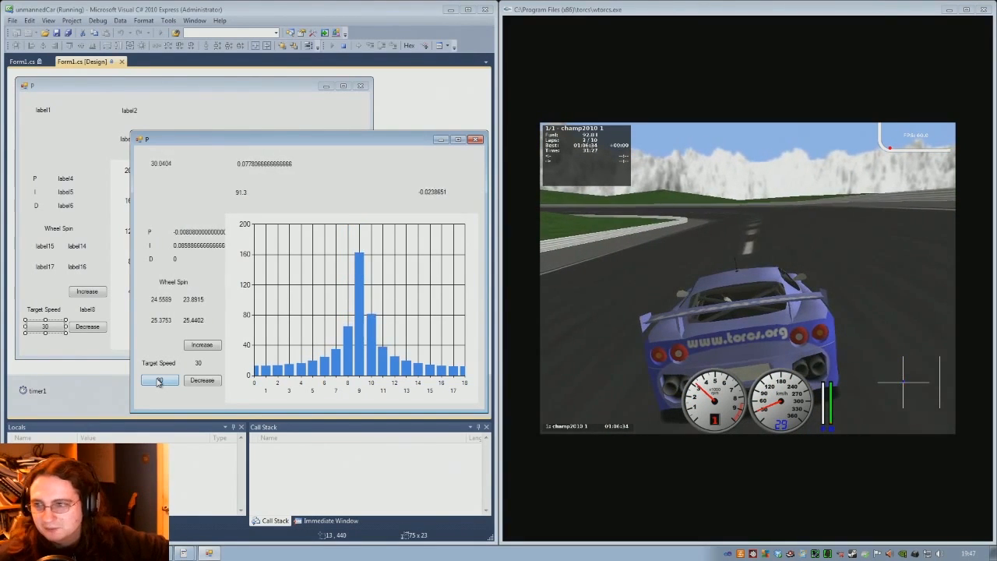
left_click(159, 380)
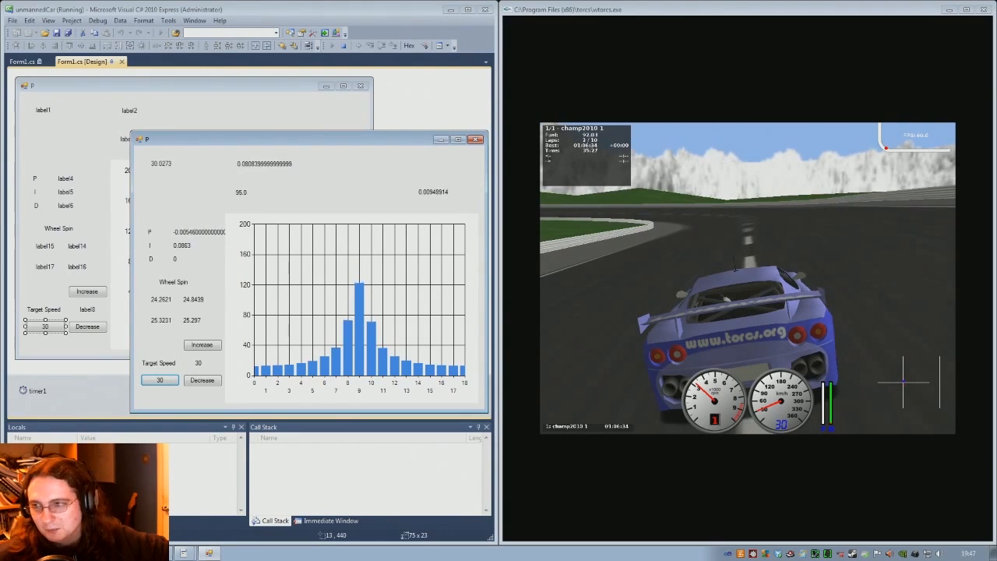
left_click(202, 346)
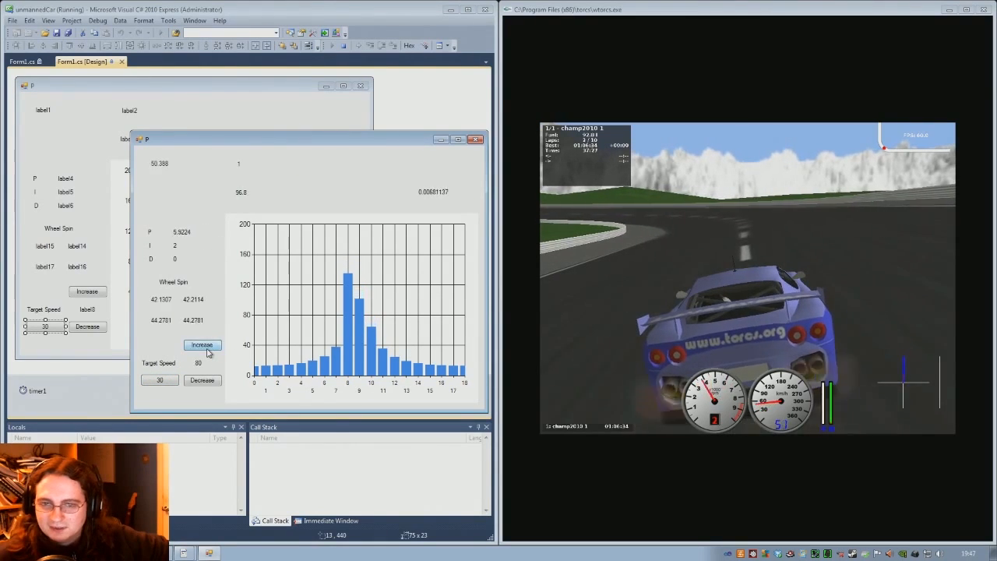
left_click(203, 346)
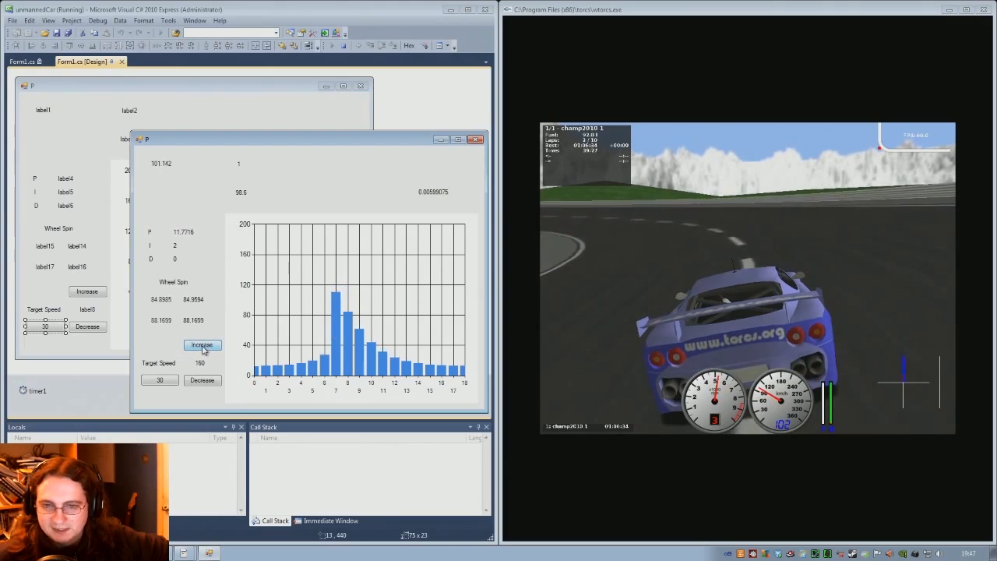
left_click(203, 344)
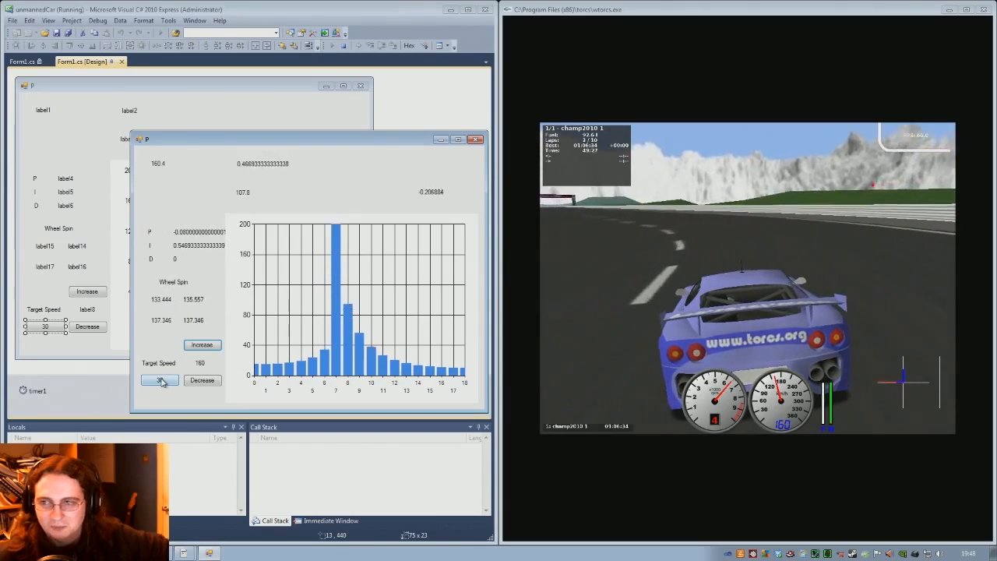
Set the Target Speed back to 30 and let the car cruise slowly
left_click(202, 344)
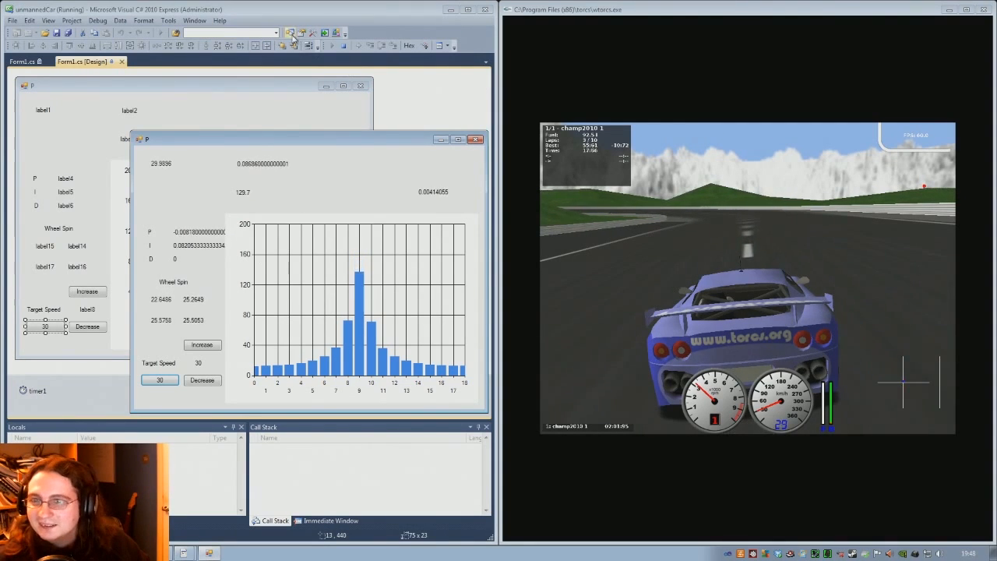
mouse_move(343, 46)
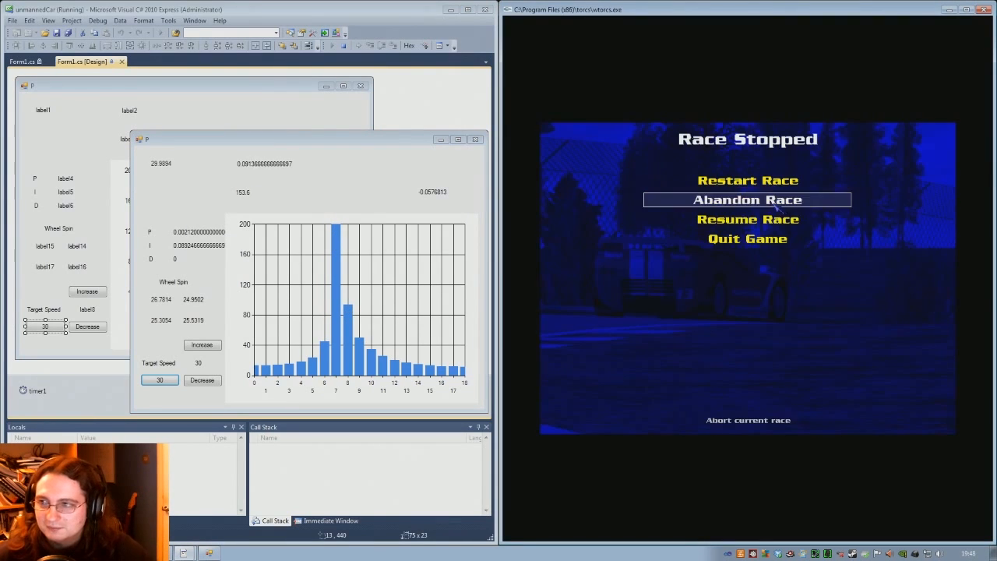
Abandon the current TORCS race from the Race Stopped menu
left_click(746, 199)
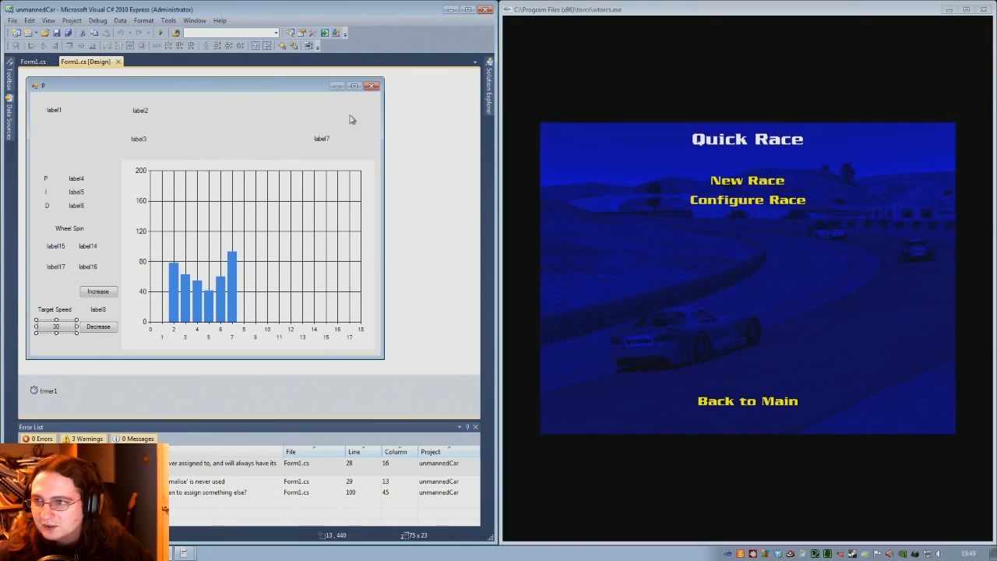
Configure the quick race to use the Aalborg road track
left_click(746, 181)
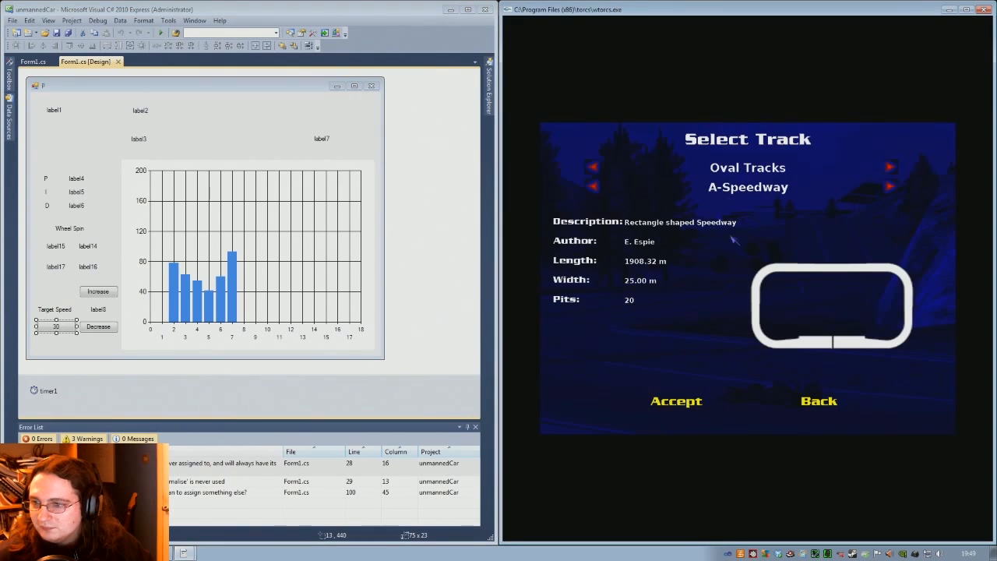
left_click(593, 170)
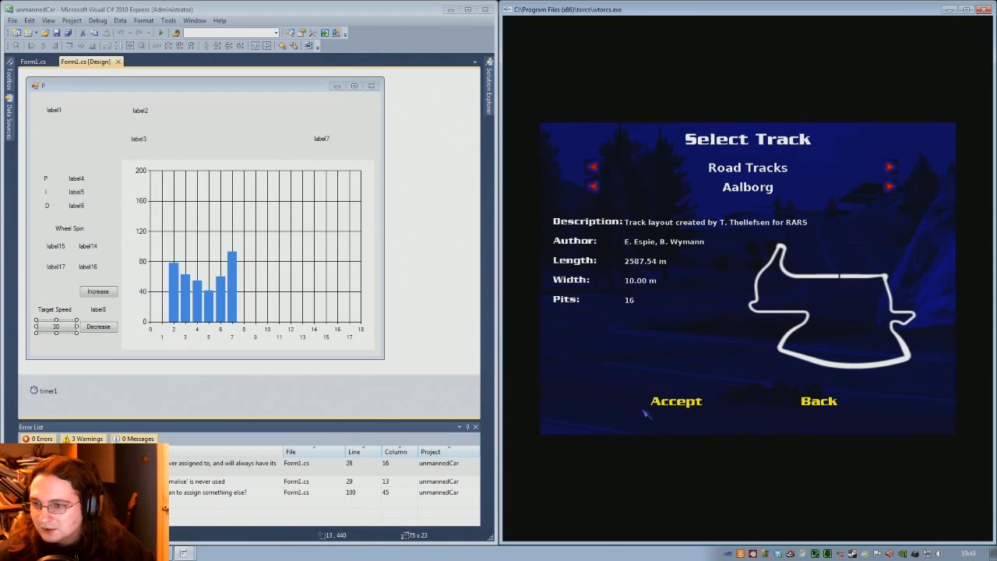
left_click(676, 400)
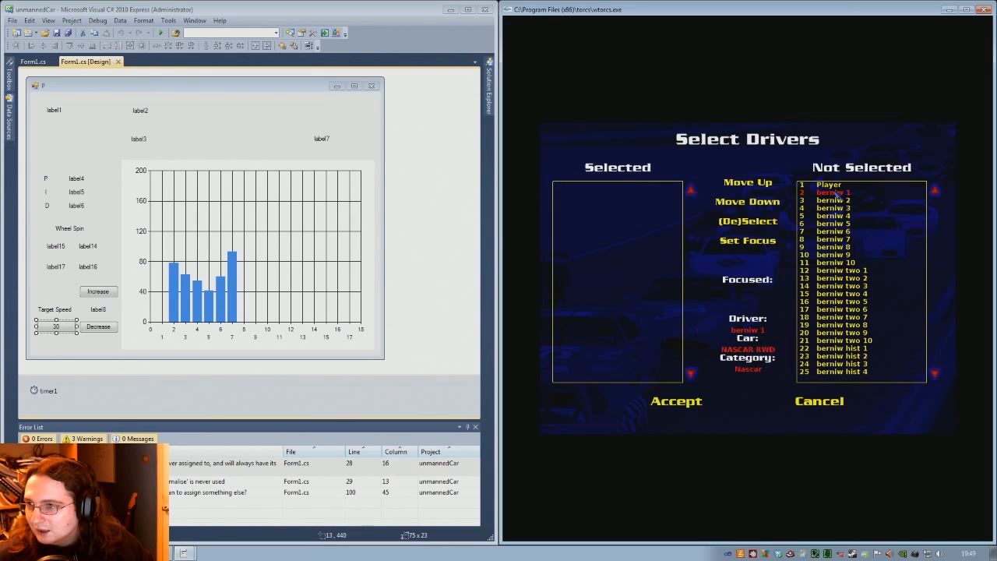
Select the bernie 1–8 AI drivers and accept the driver list
left_click(748, 221)
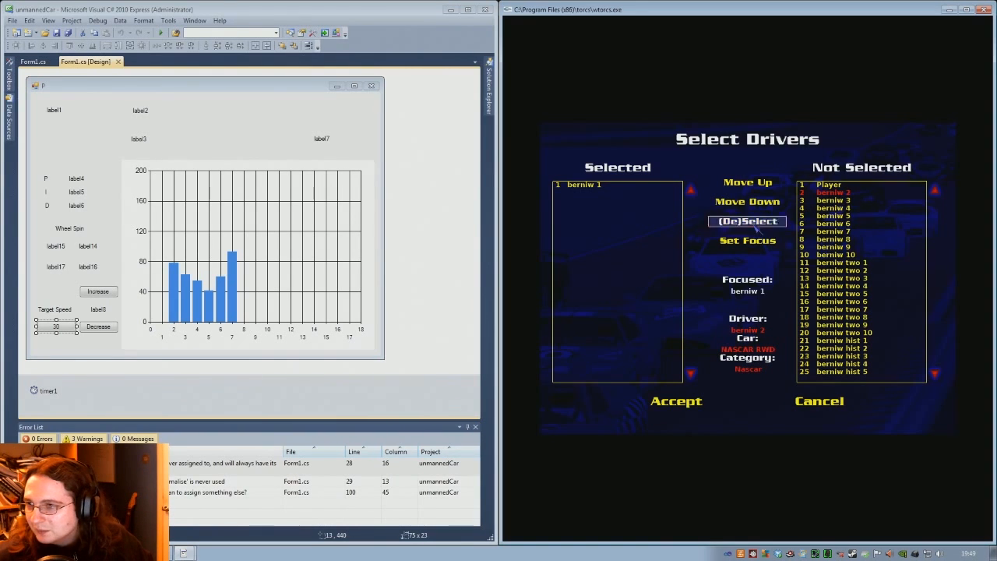
left_click(746, 221)
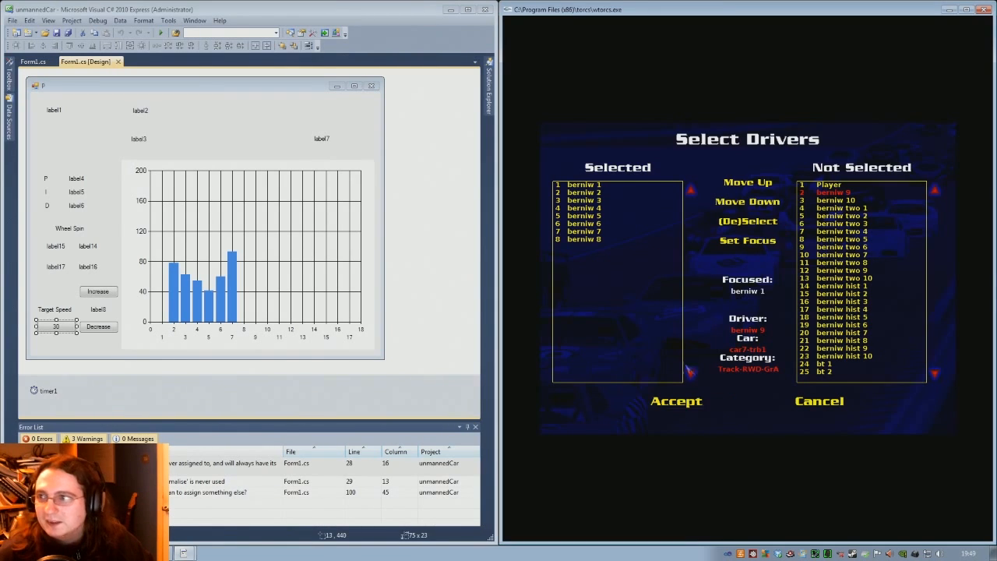
left_click(676, 401)
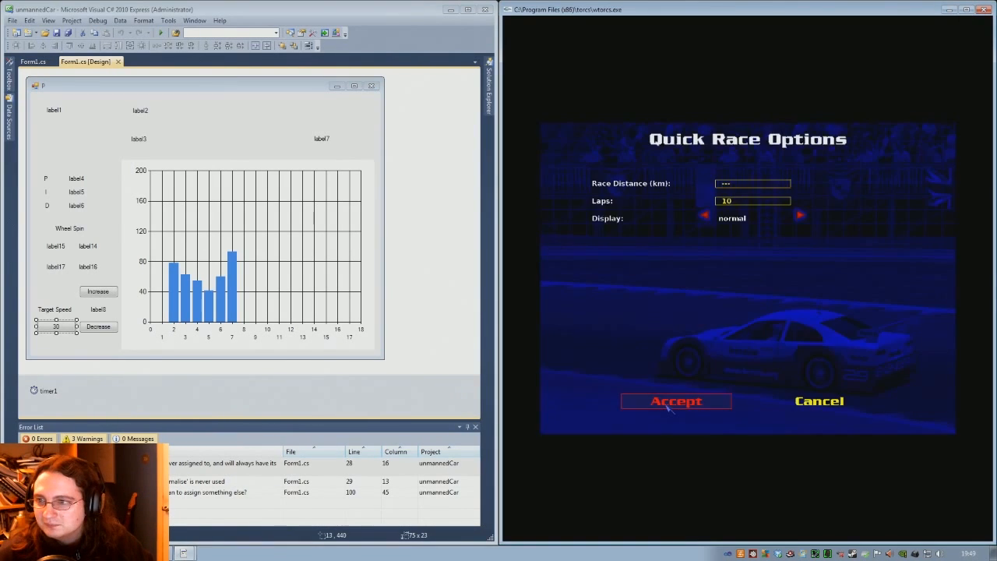
Start the Aalborg quick race with the AI drivers, then abandon it
left_click(676, 402)
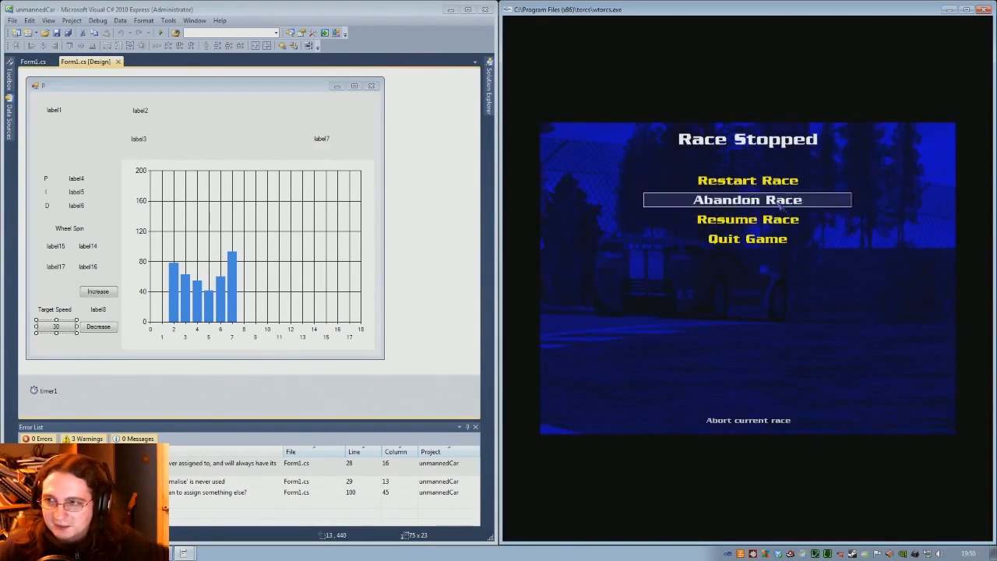
left_click(748, 199)
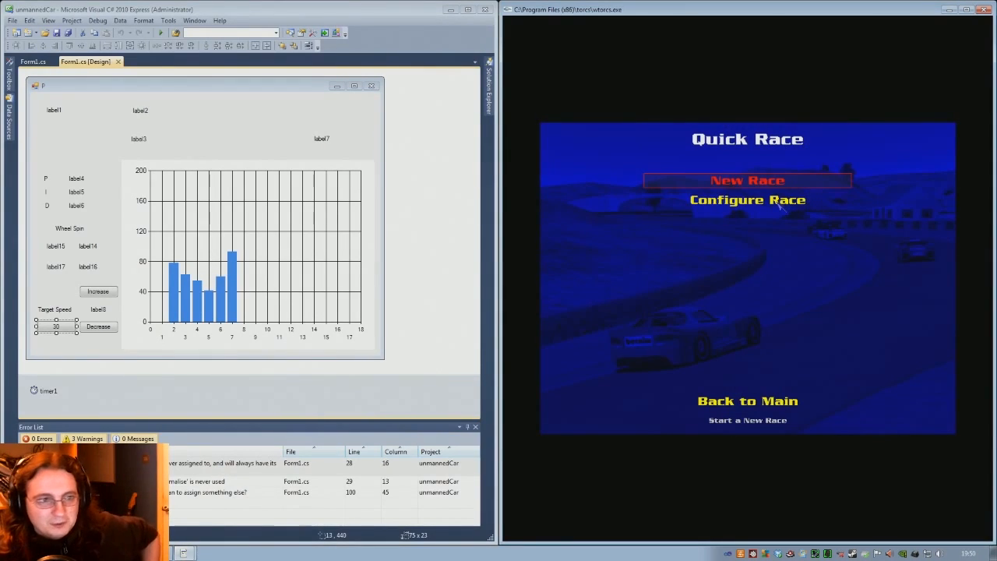